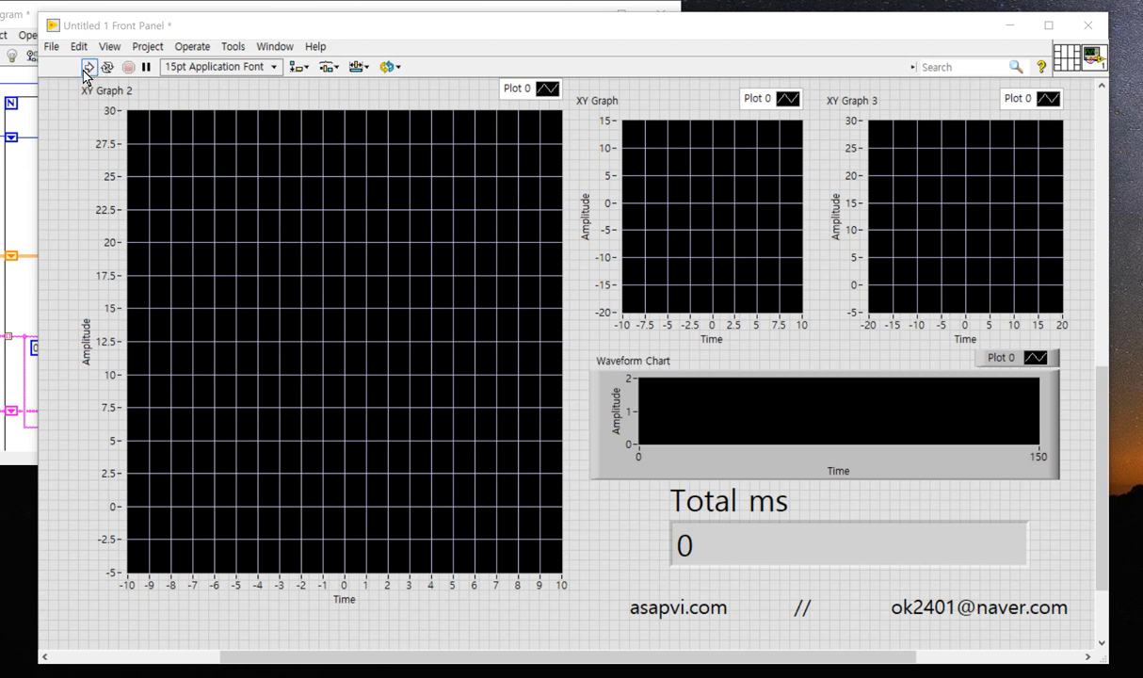
Start the skull plotting VI with the Run arrow so the waveform chart begins plotting
click(89, 66)
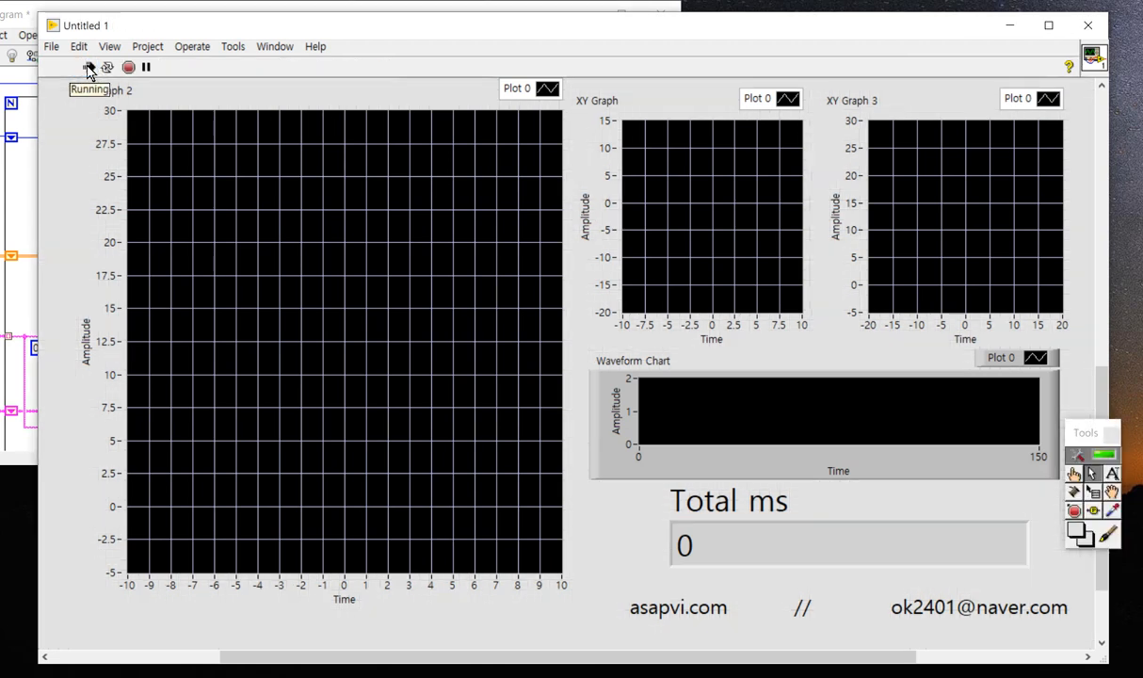
click(88, 67)
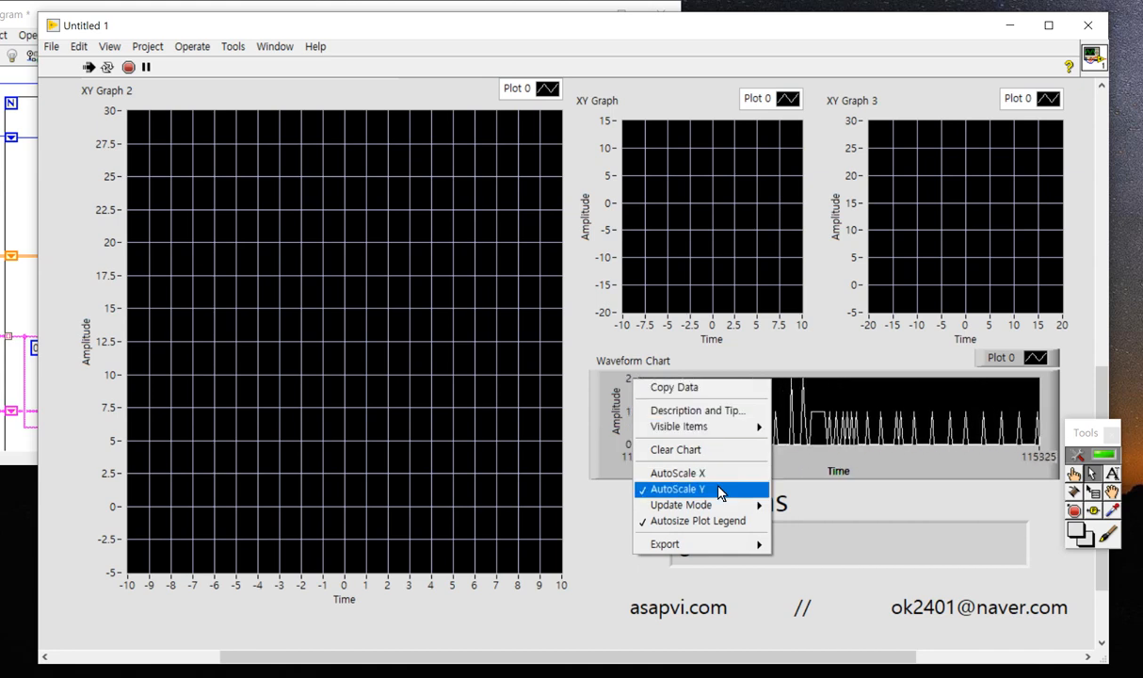
Toggle AutoScale Y on the waveform chart while the skull renders in all three XY graphs
click(677, 489)
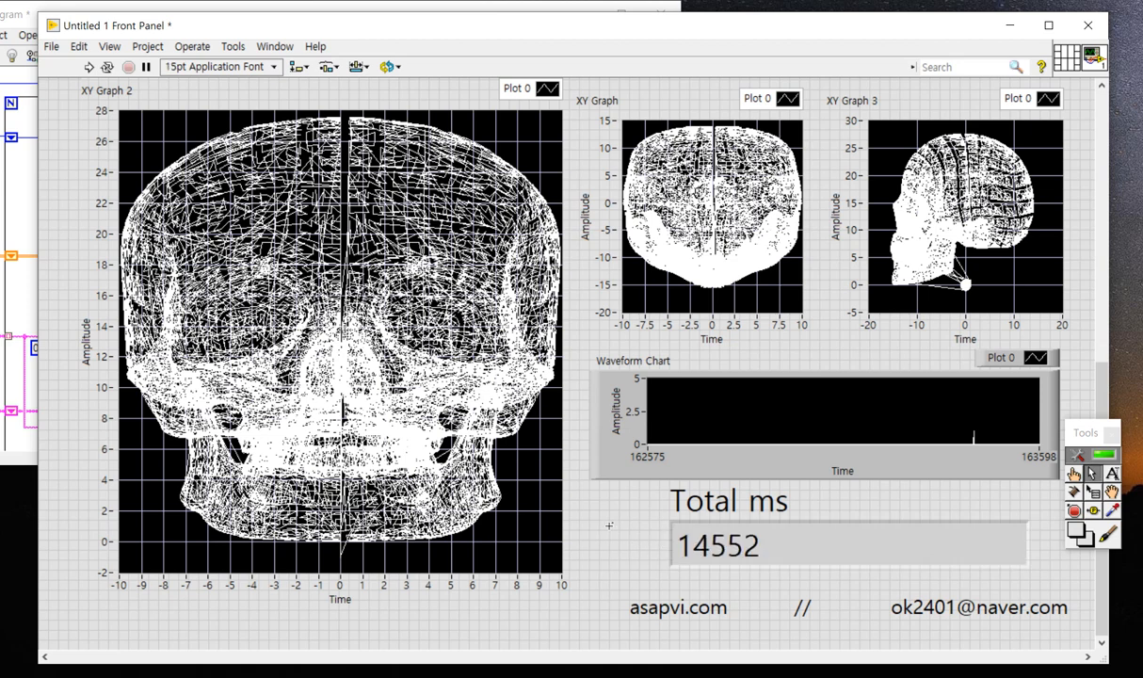
Switch the front-view XY Graph 2 plot to points-only style via Common Plots
click(552, 98)
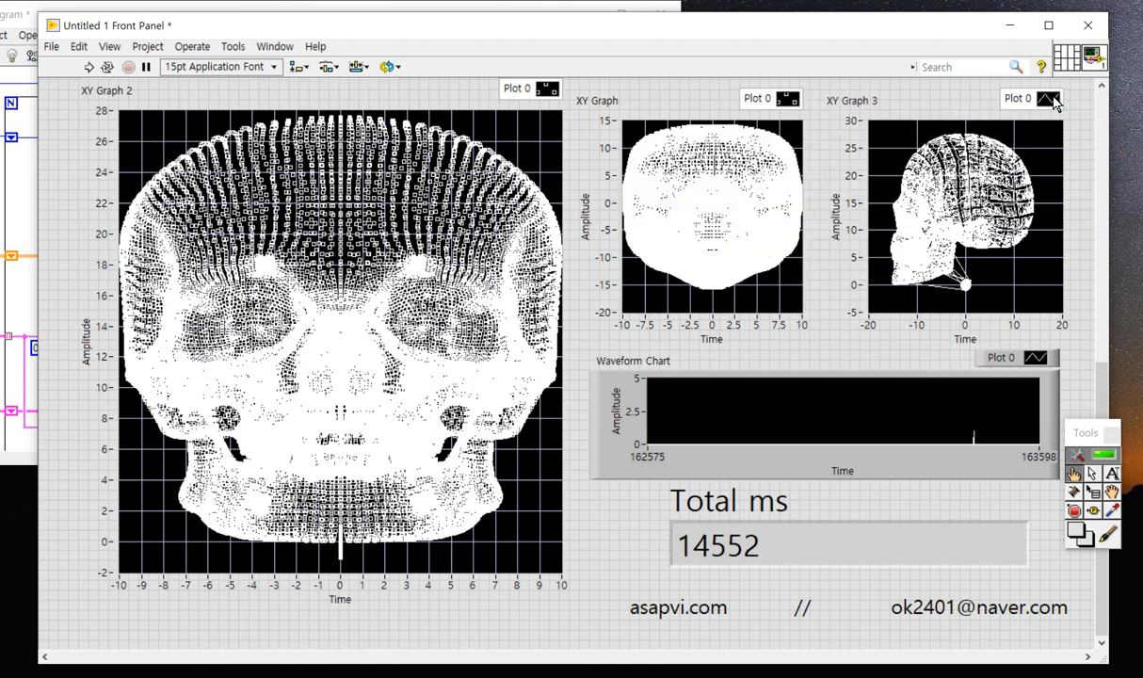
Set the side-view XY Graph 3 to points and show the Graph Palette zoom tools on the top view
click(1051, 100)
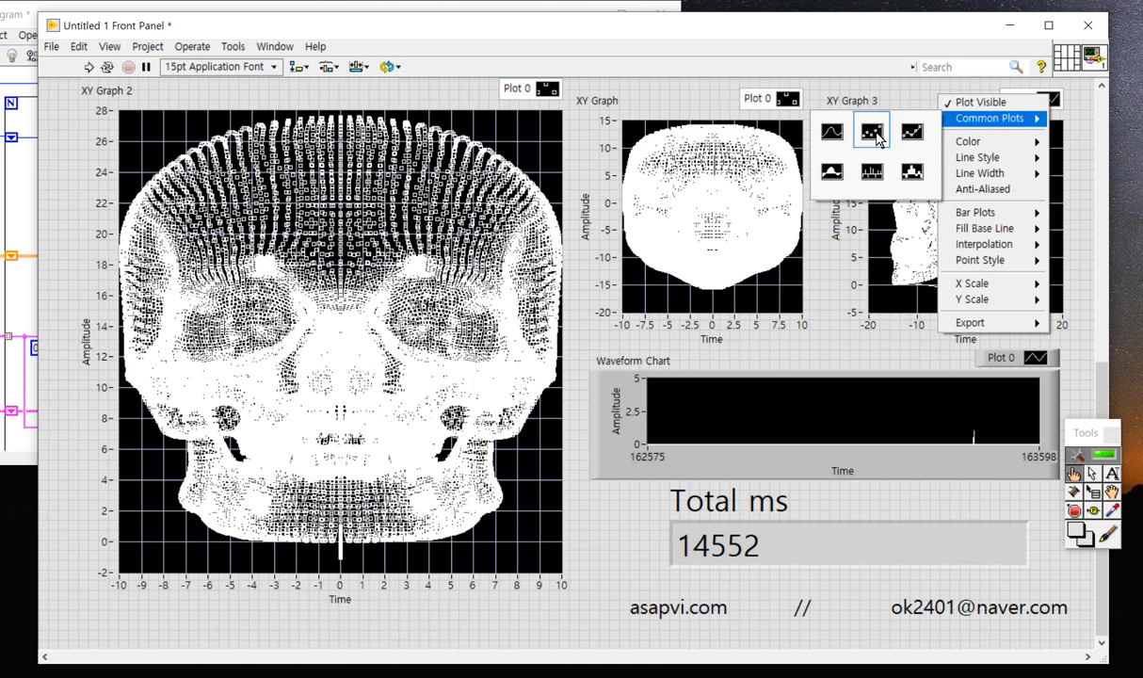
click(870, 130)
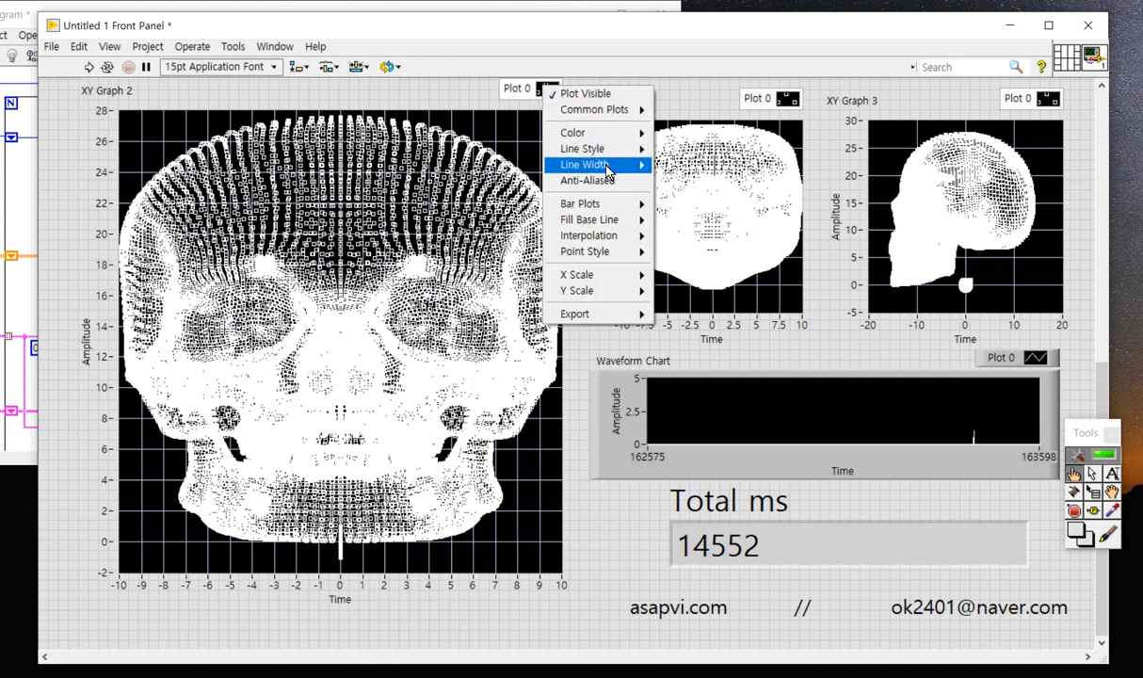
mouse_move(594, 109)
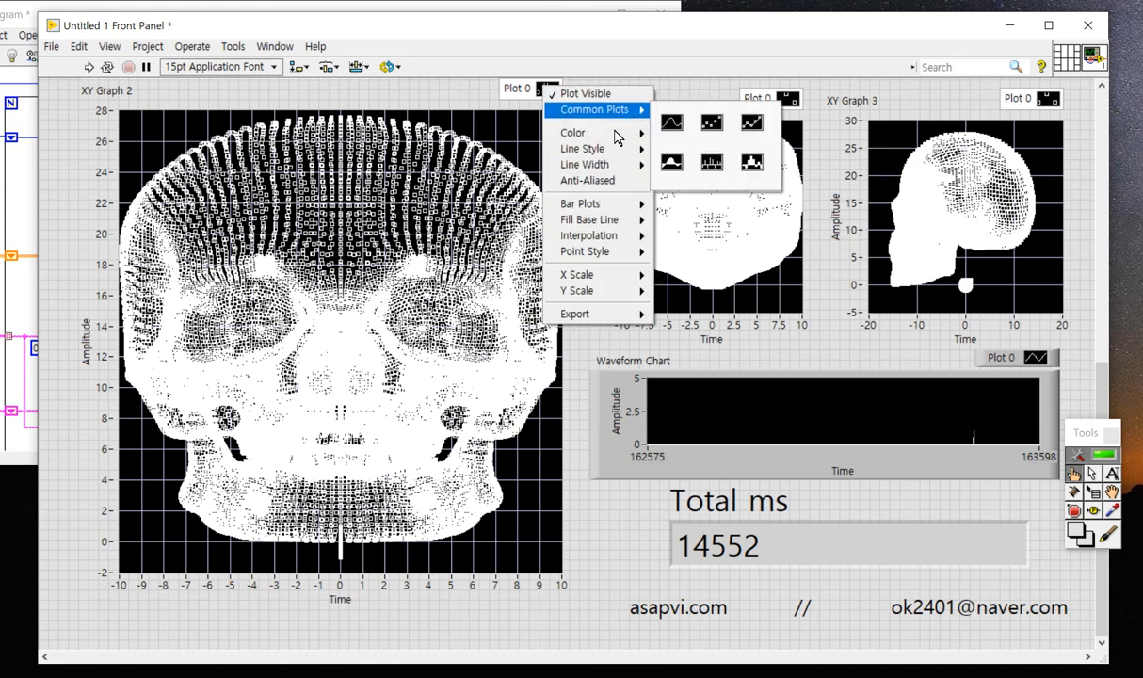
mouse_move(582, 149)
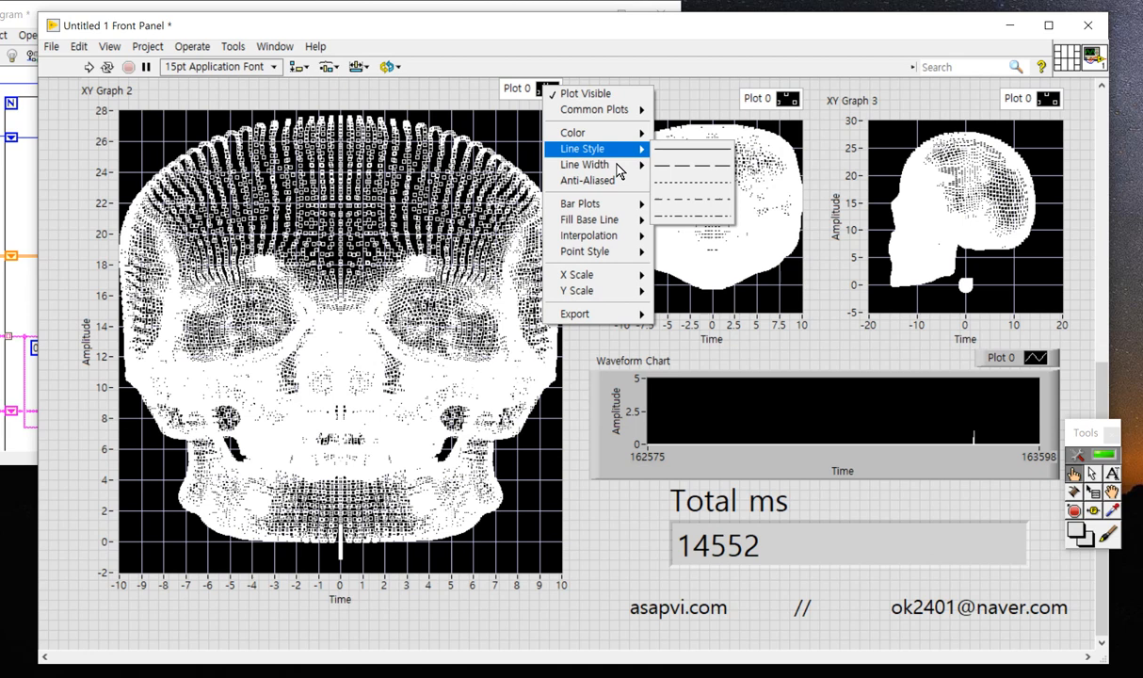
mouse_move(580, 203)
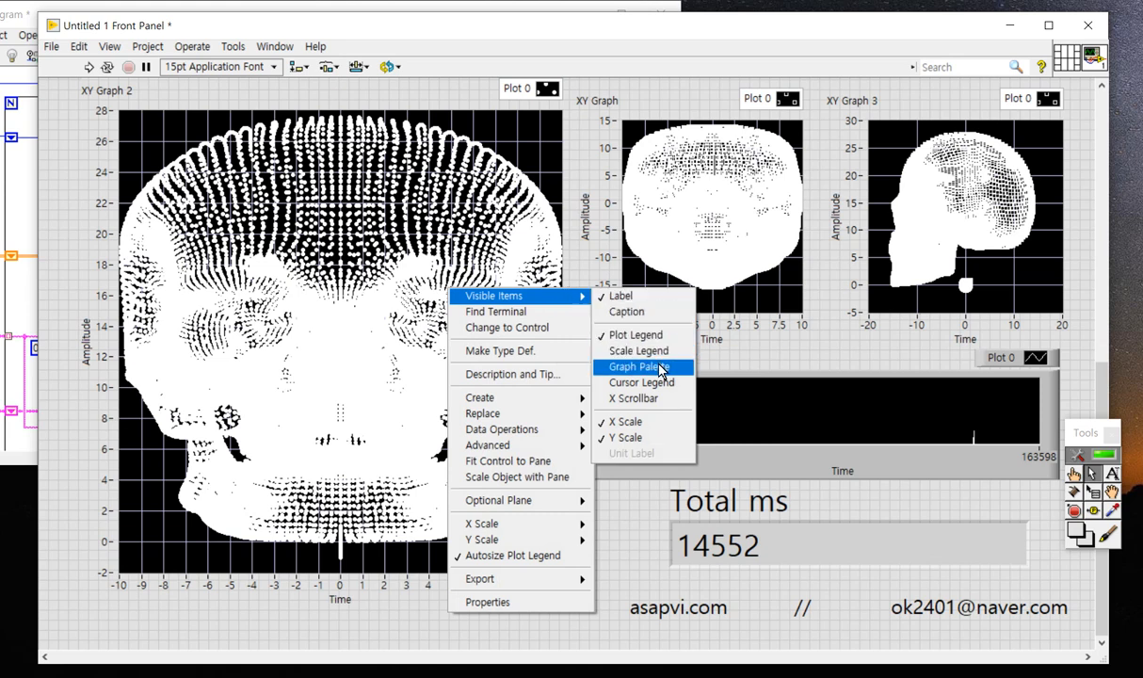
click(637, 366)
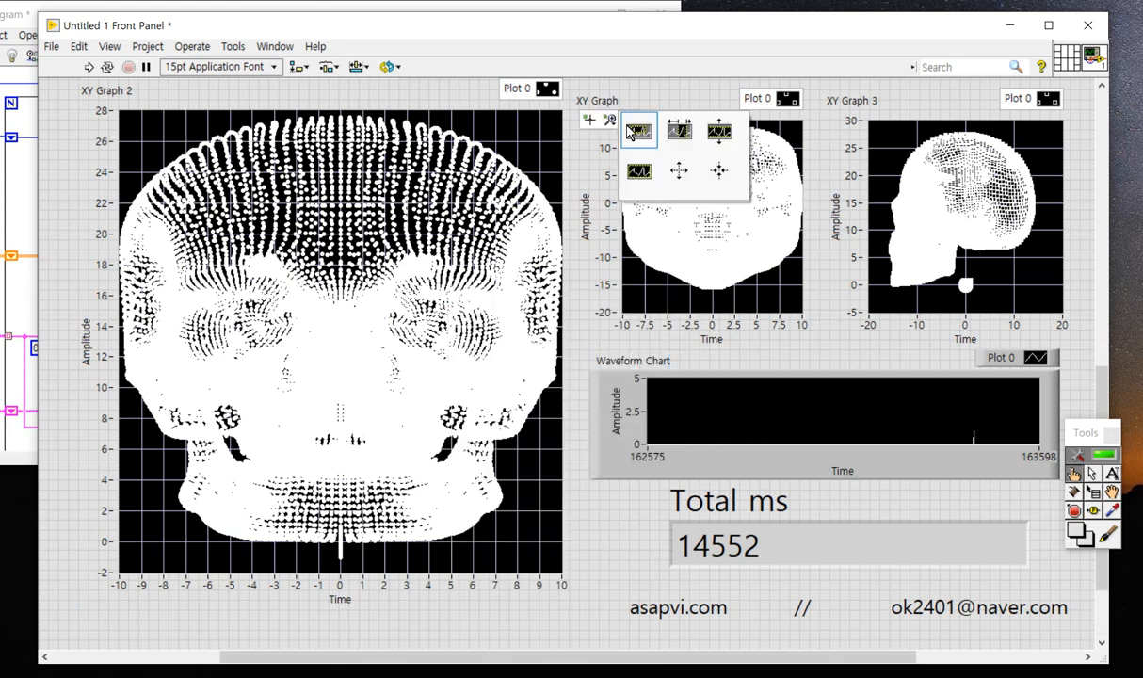